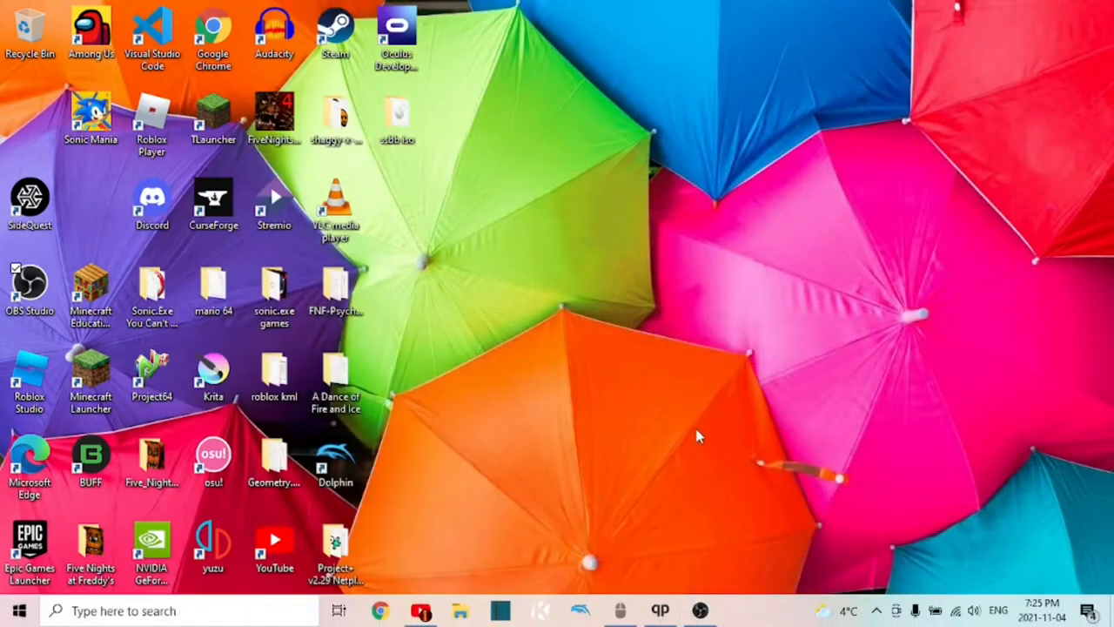
pyautogui.moveTo(476, 437)
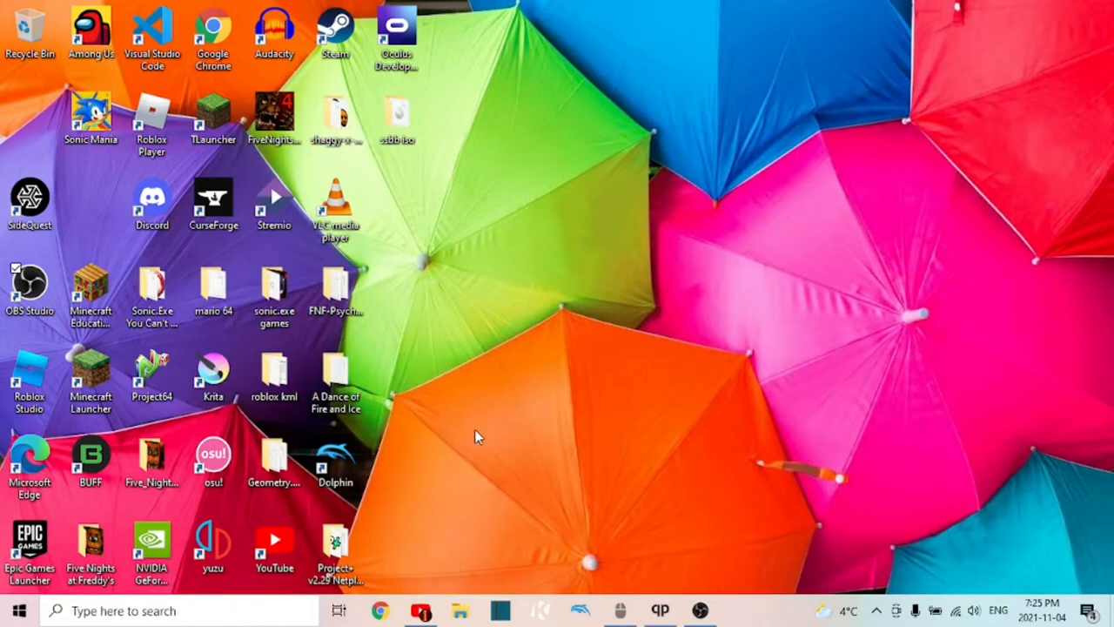
pyautogui.moveTo(877, 615)
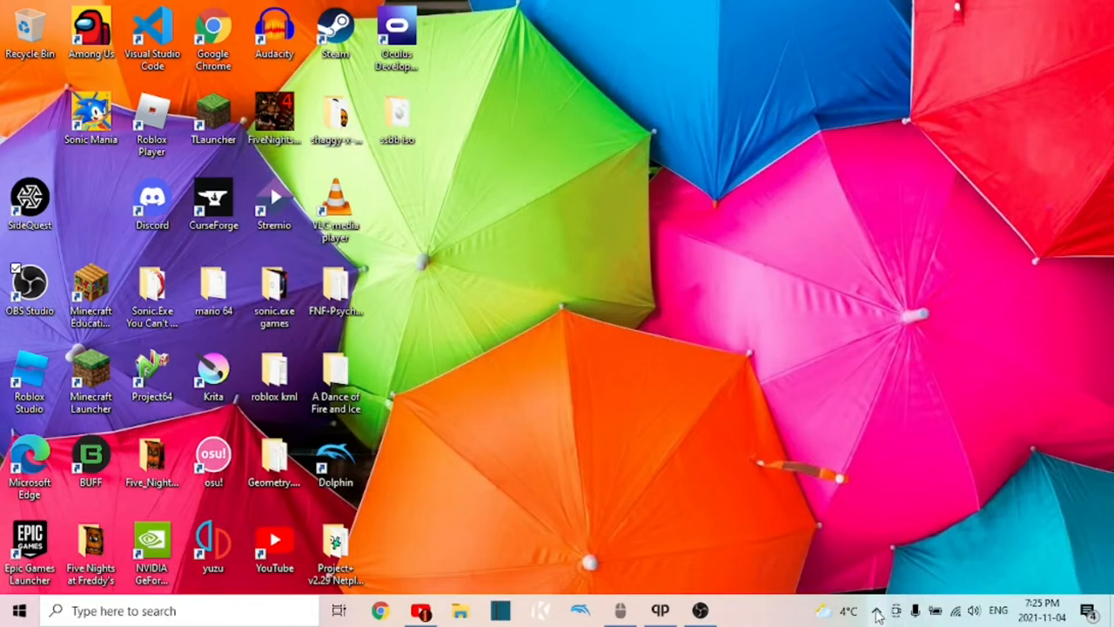
# Show the hidden taskbar tray icons and right-click a background app's icon
pyautogui.click(876, 610)
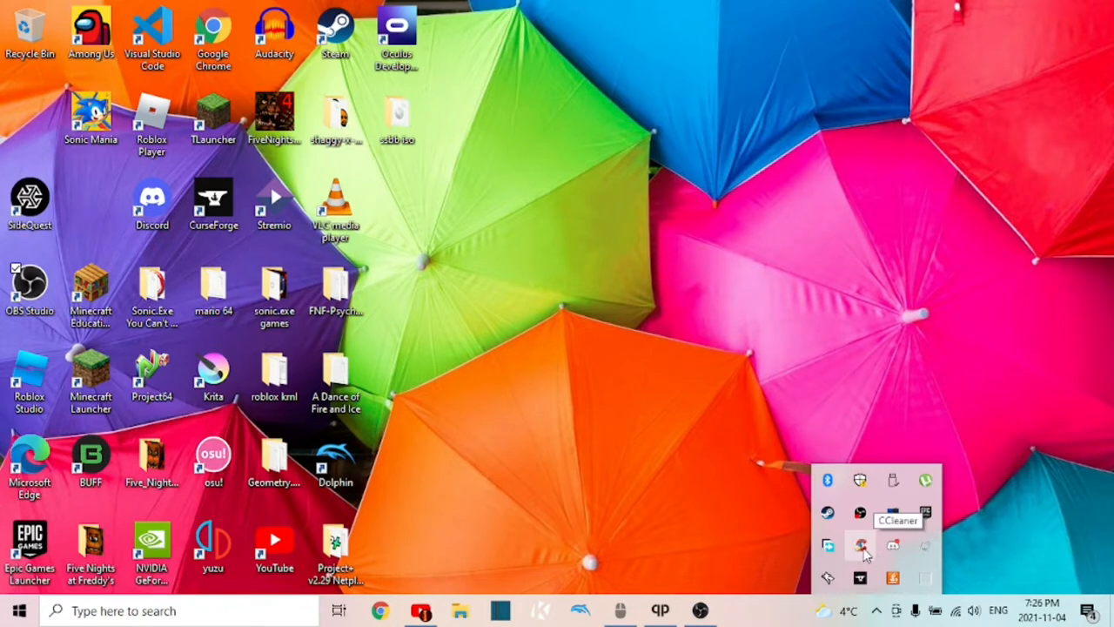
pyautogui.rightClick(860, 546)
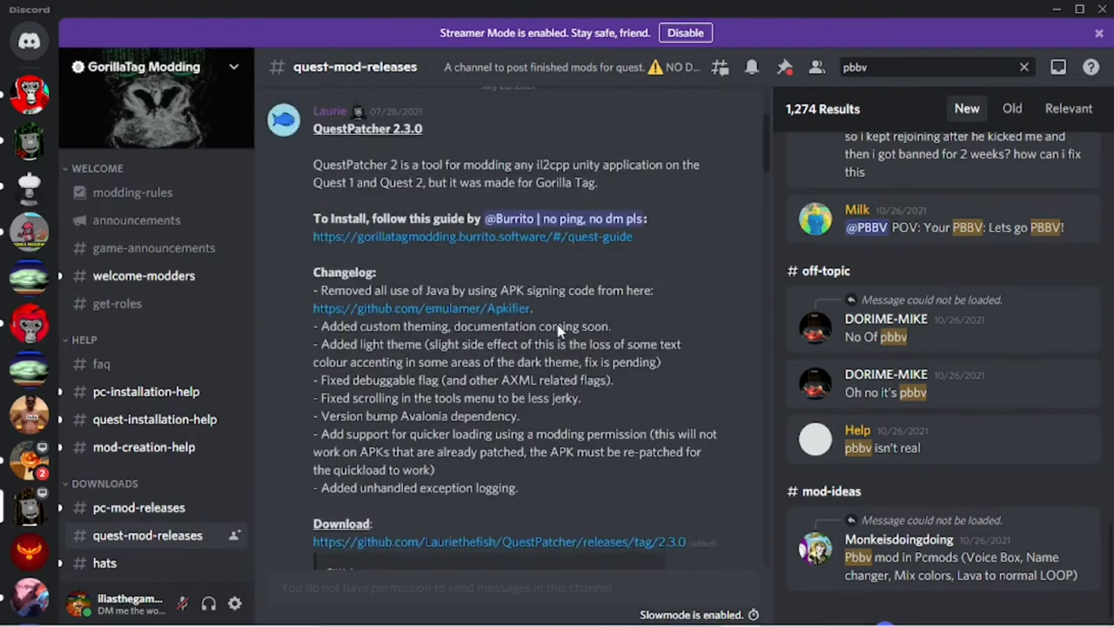
# Open #quest-mods in the GorillaTag Modding server, briefly checking staff-quest-mods
pyautogui.scroll(3)
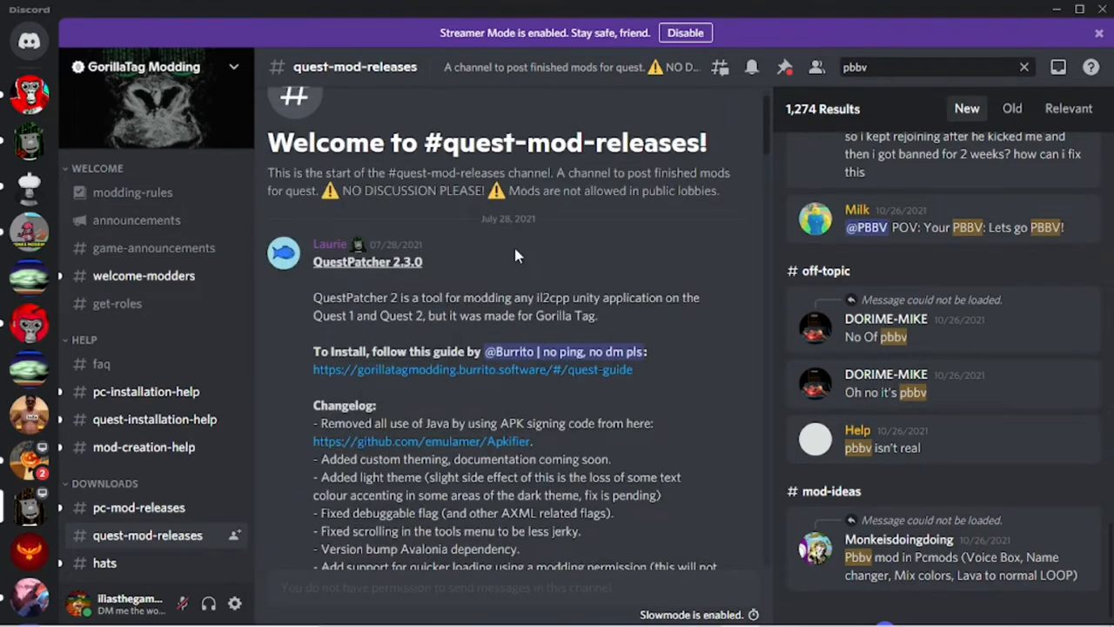
pyautogui.moveTo(29, 140)
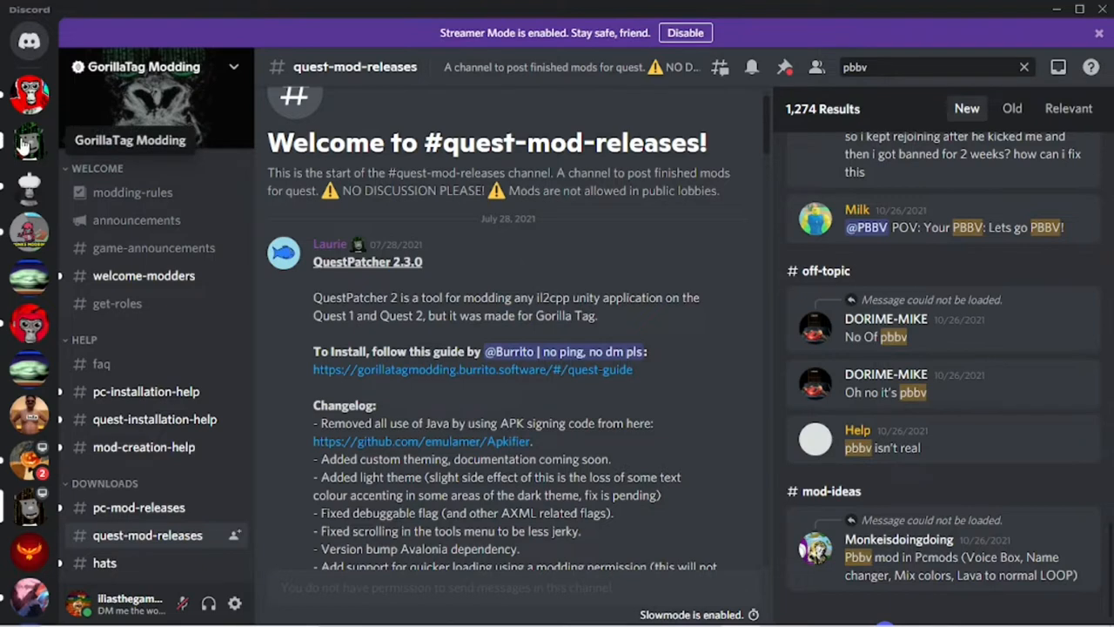
pyautogui.moveTo(43, 150)
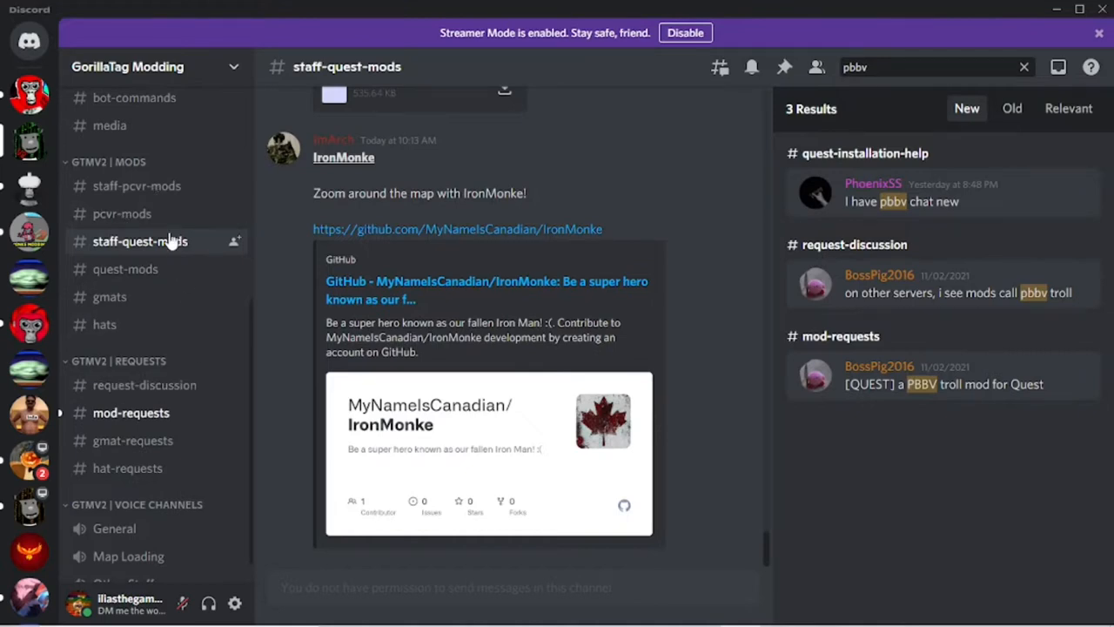
pyautogui.click(125, 269)
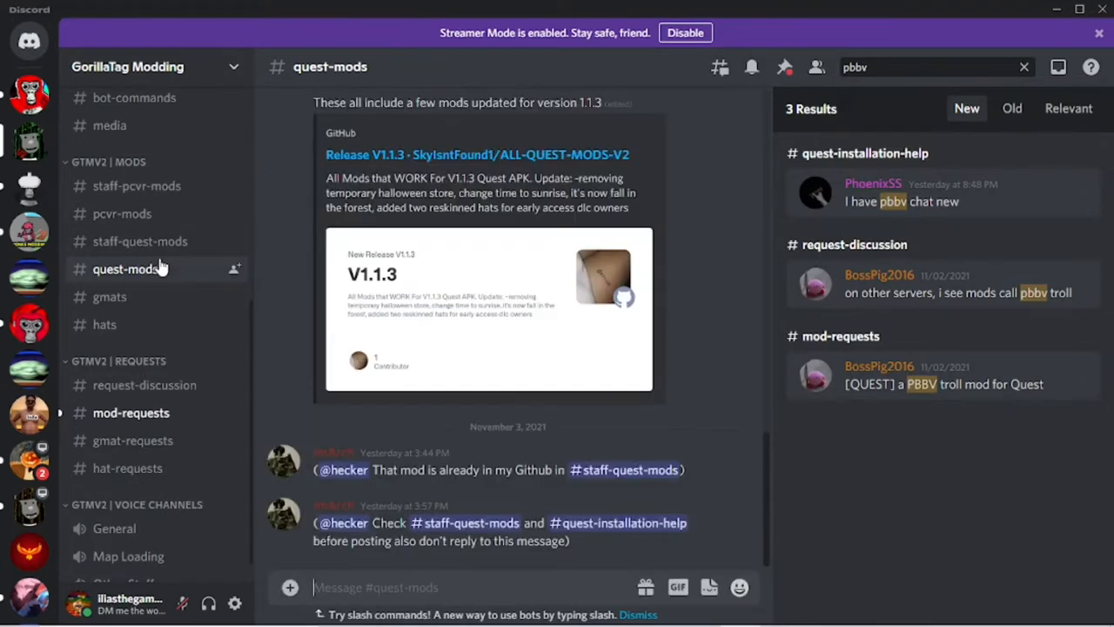
pyautogui.moveTo(139, 241)
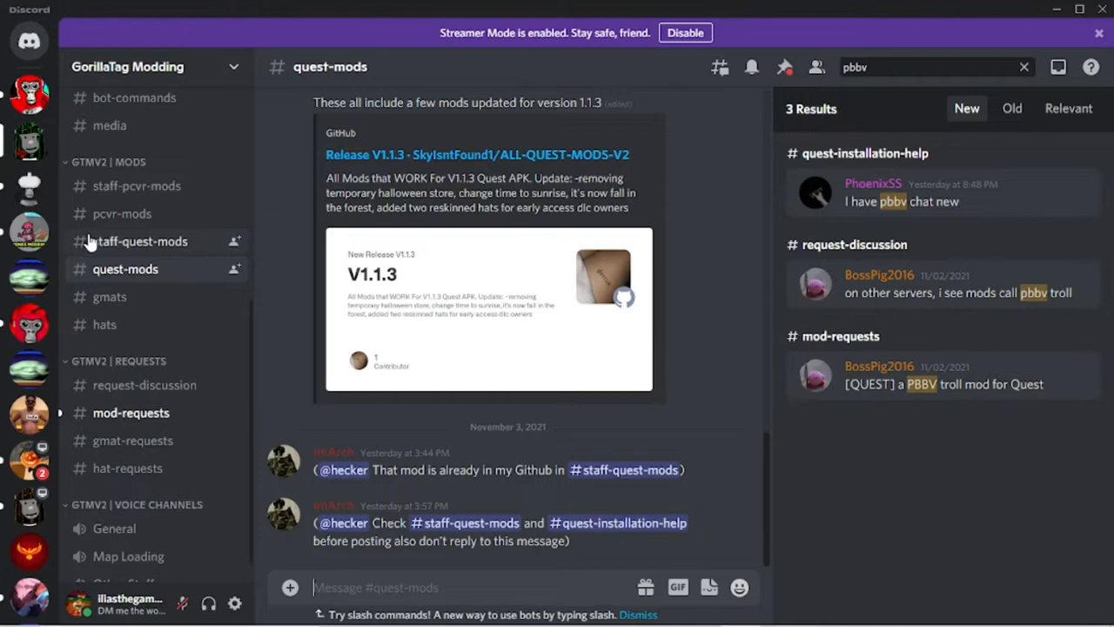
pyautogui.click(140, 241)
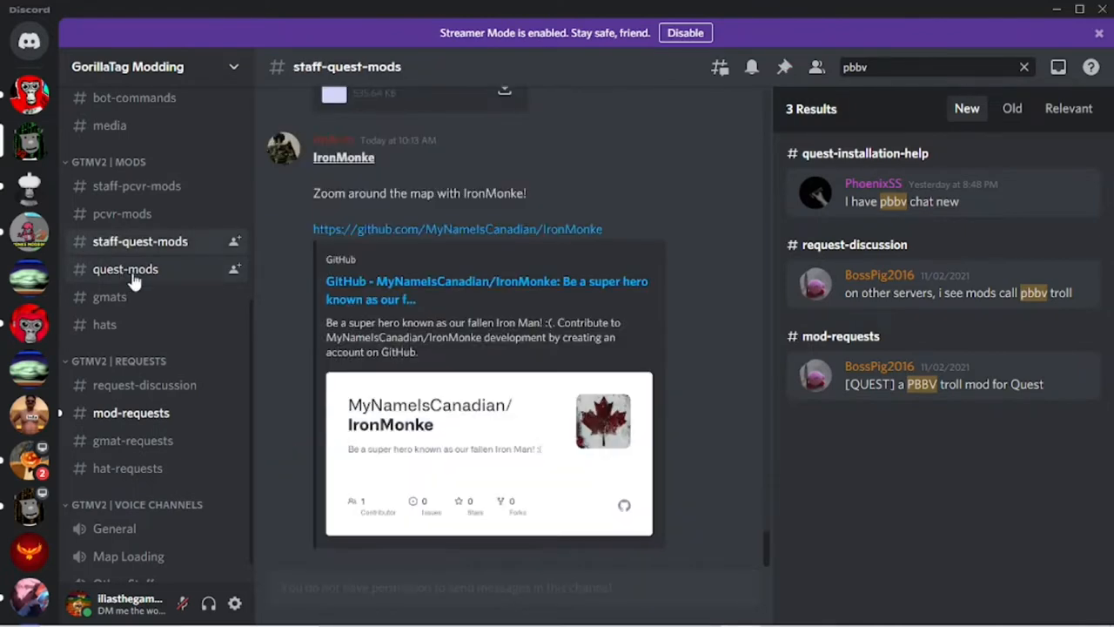
pyautogui.click(125, 269)
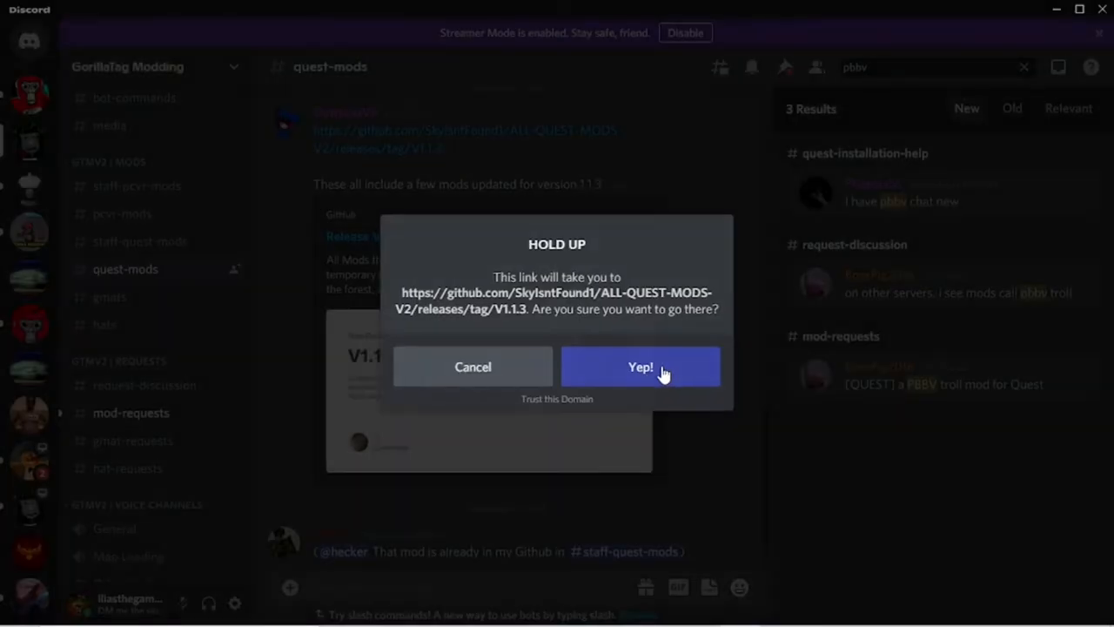
# Confirm the Hold Up prompt and download GravMonke_1.0.1.qmod from the V1.1.3 assets
pyautogui.click(641, 367)
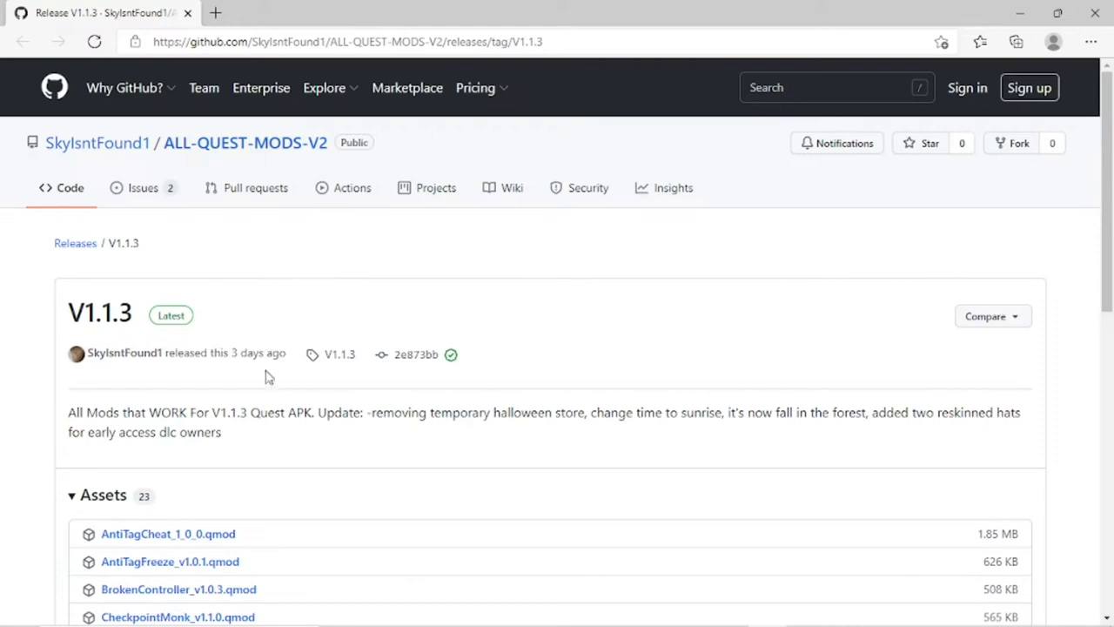
pyautogui.moveTo(296, 458)
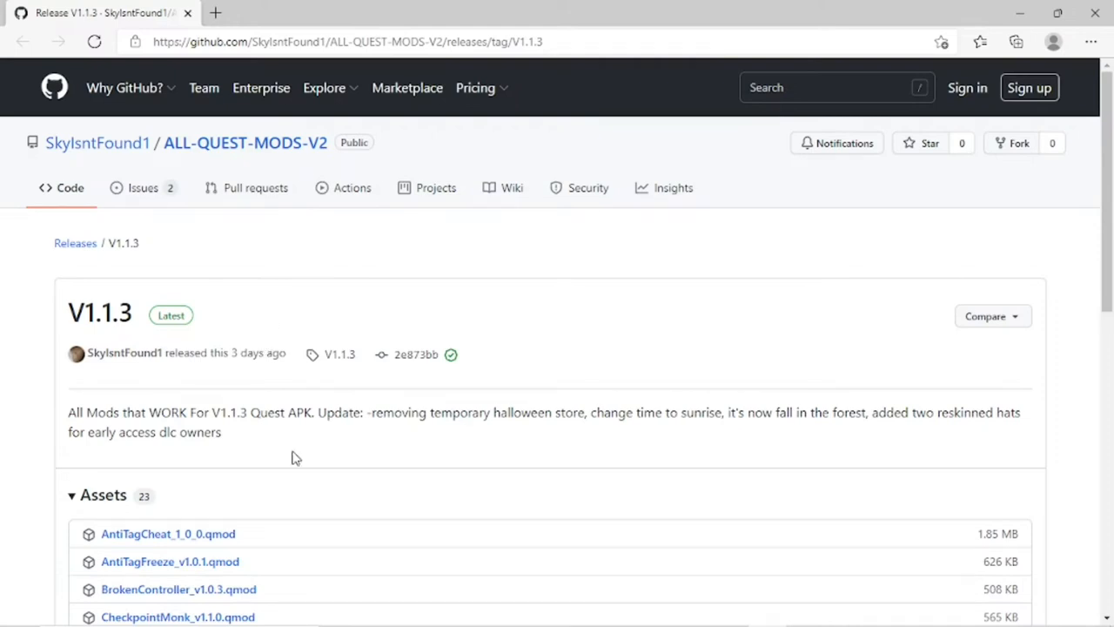
pyautogui.scroll(-3)
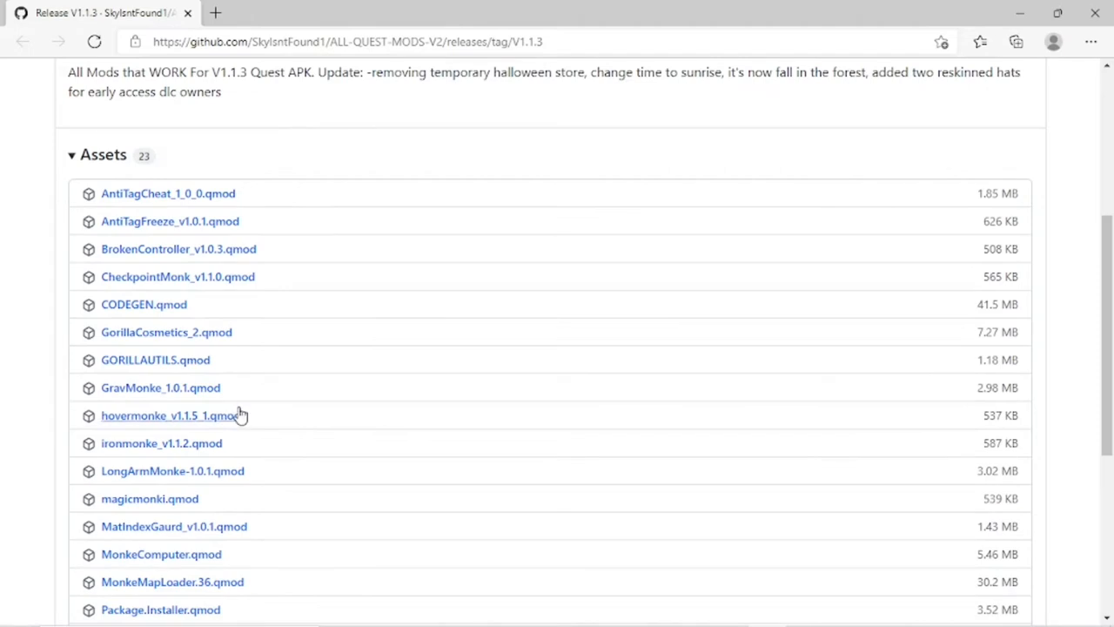
pyautogui.moveTo(200, 400)
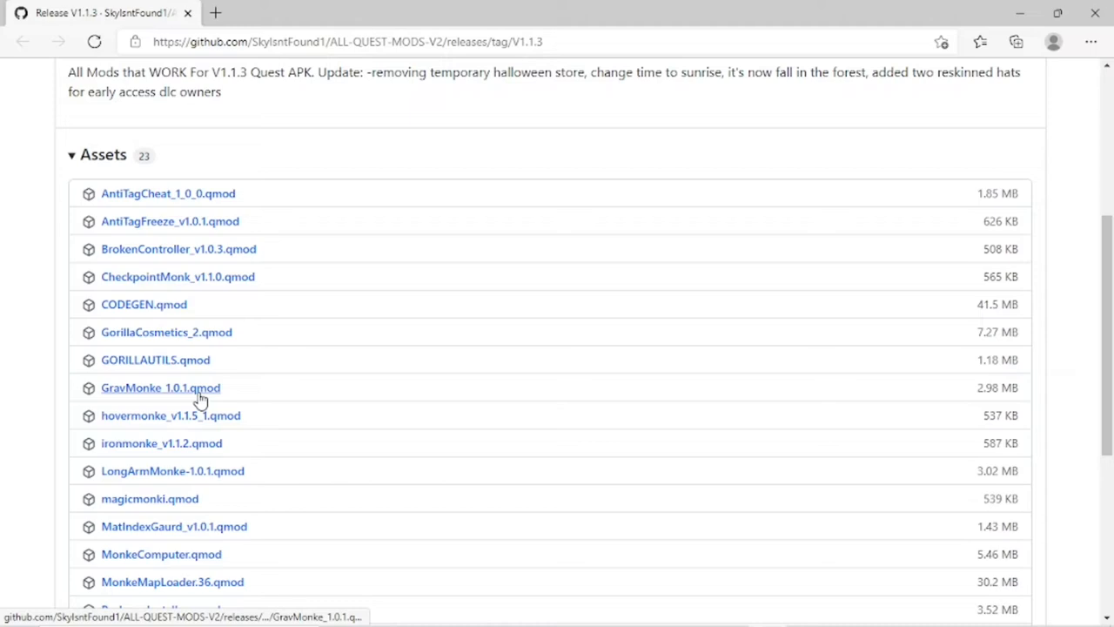
pyautogui.click(1016, 42)
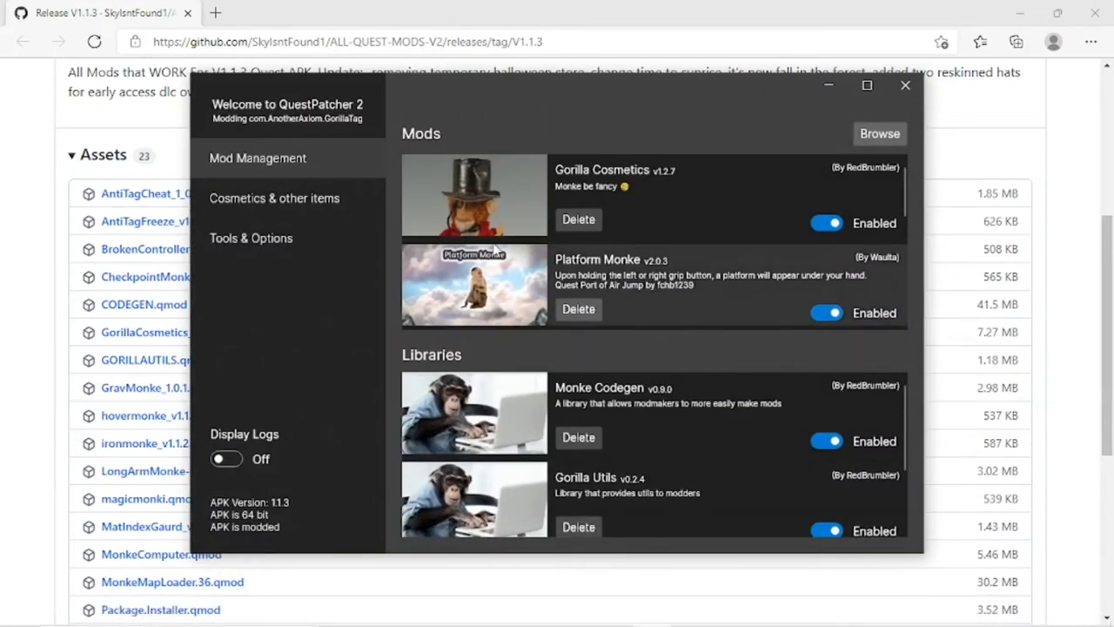
pyautogui.moveTo(679, 189)
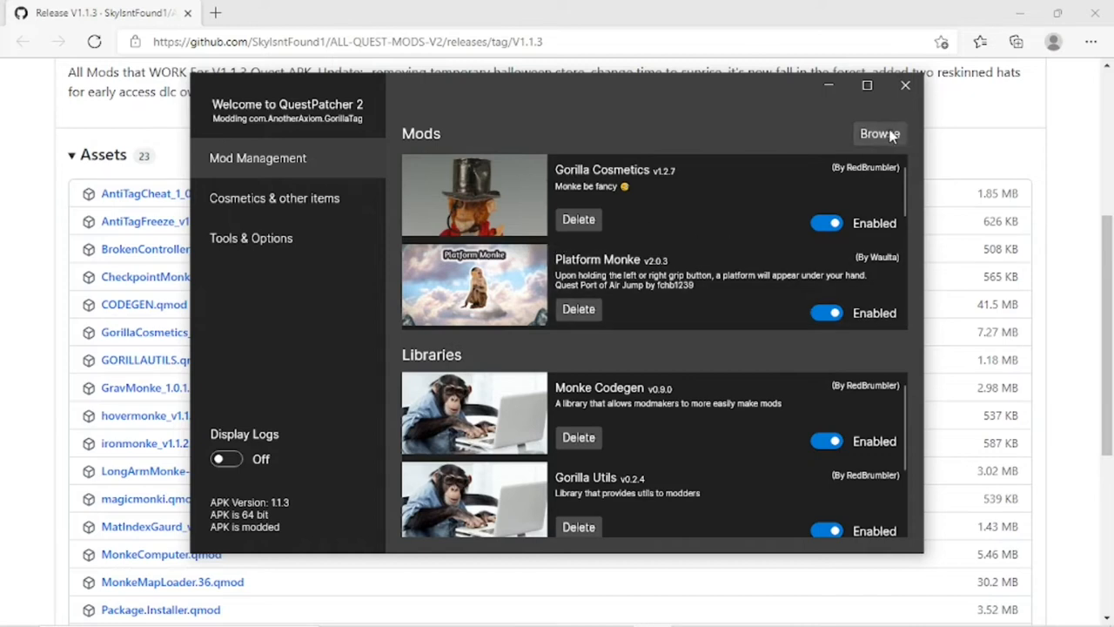
# Install the Monke Computer qmod from Downloads via Browse, then revisit the release page
pyautogui.click(879, 133)
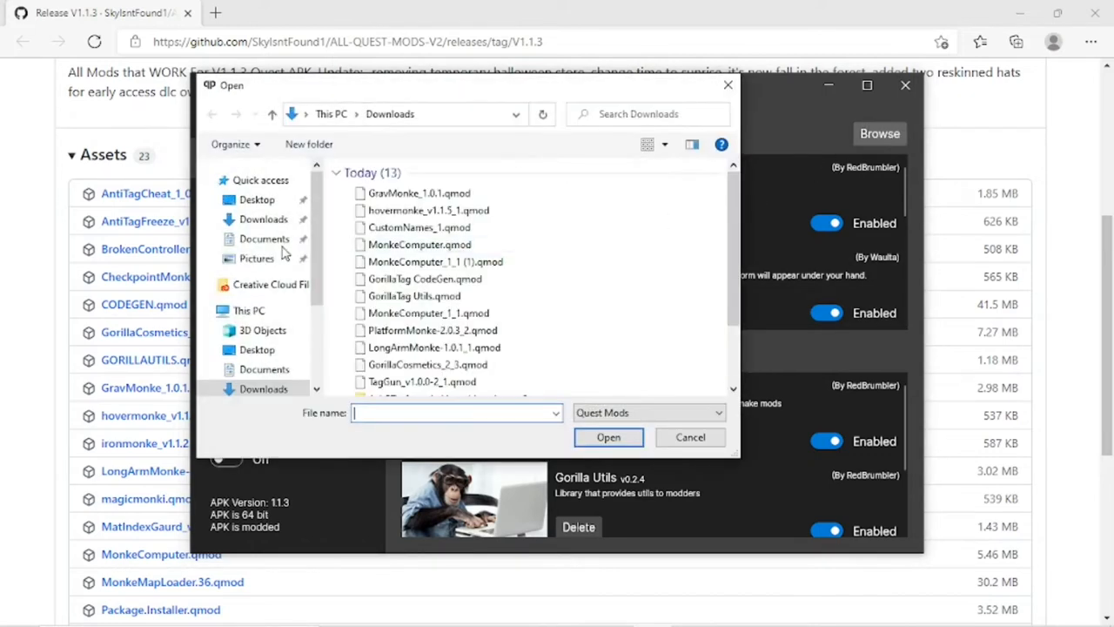
pyautogui.click(419, 192)
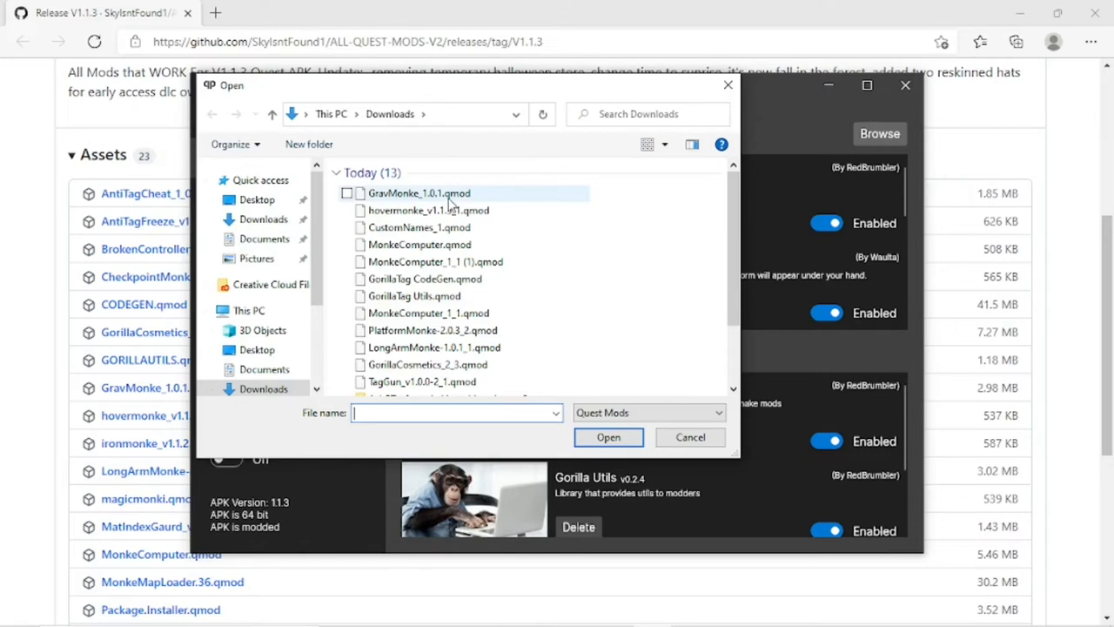
pyautogui.click(689, 436)
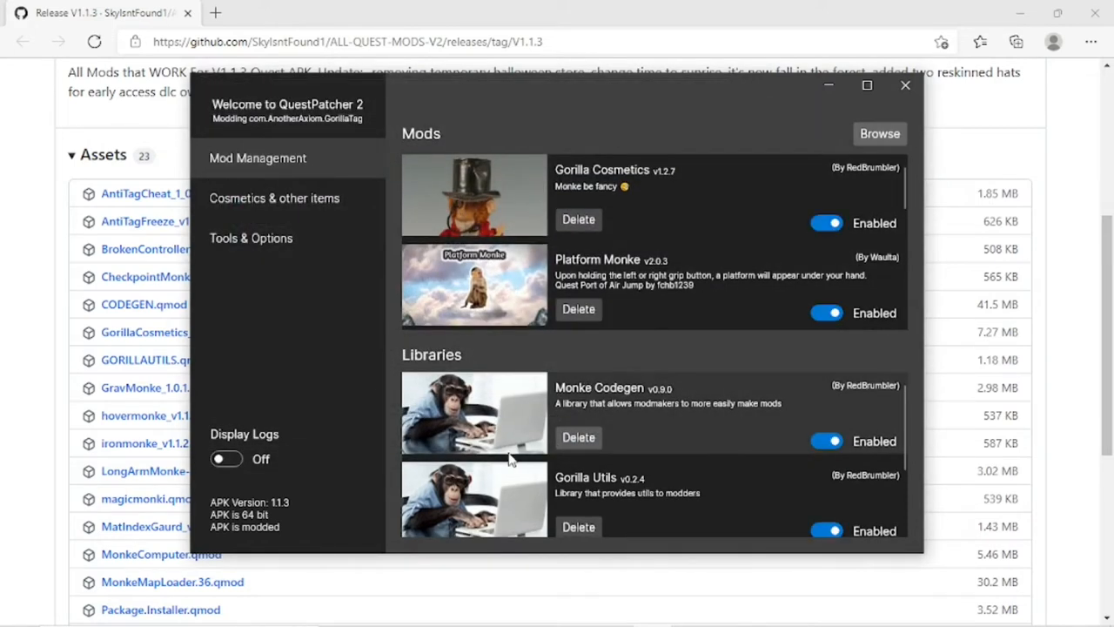
pyautogui.moveTo(700, 222)
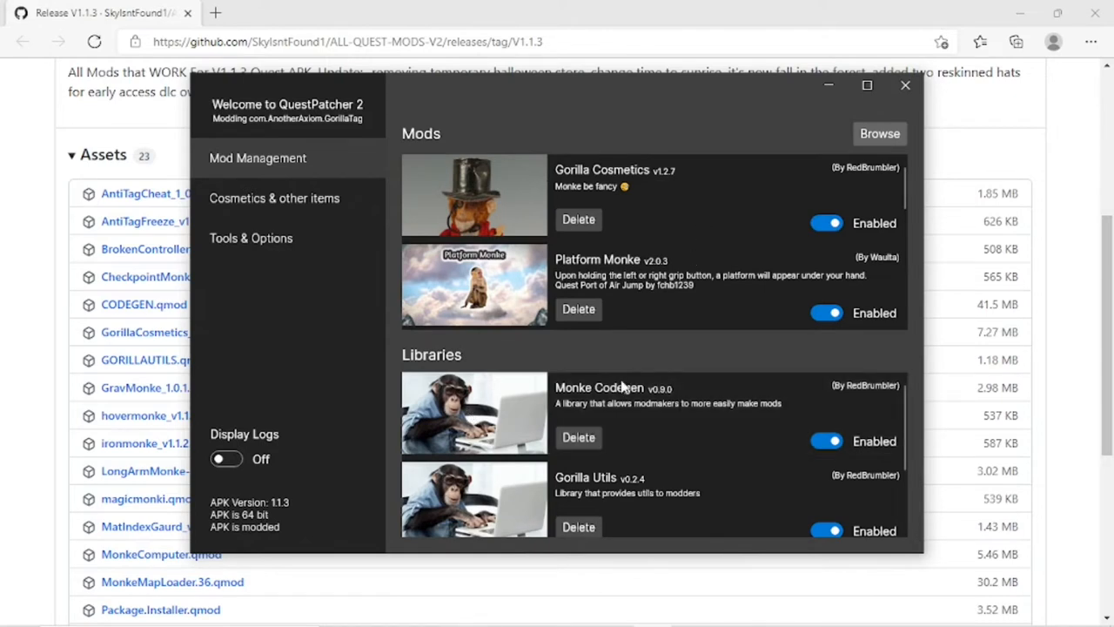
pyautogui.scroll(-3)
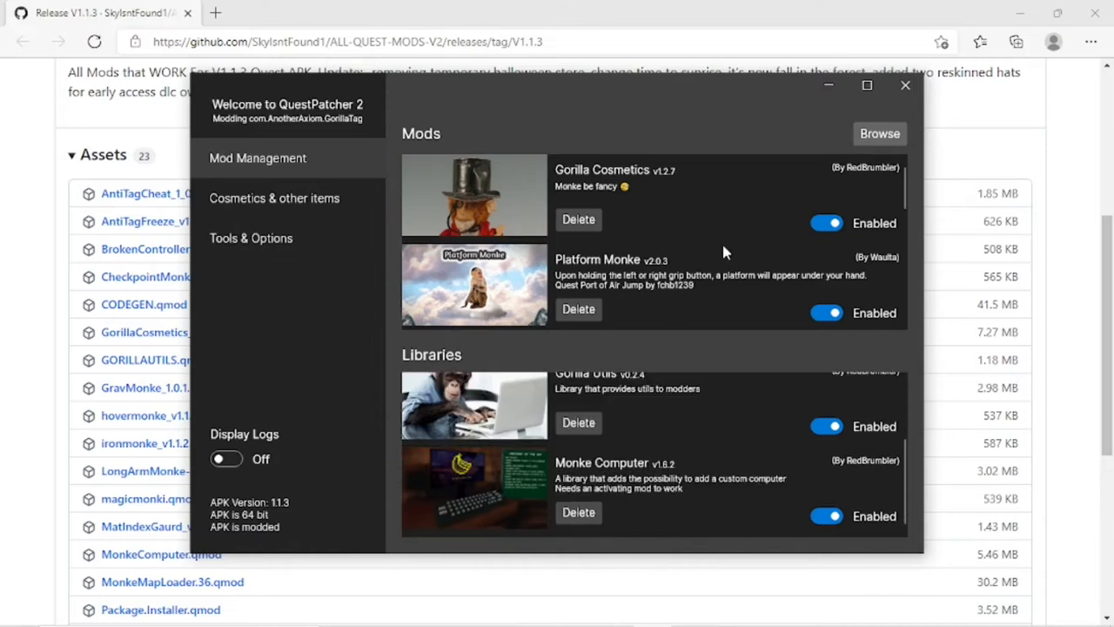
pyautogui.moveTo(725, 255)
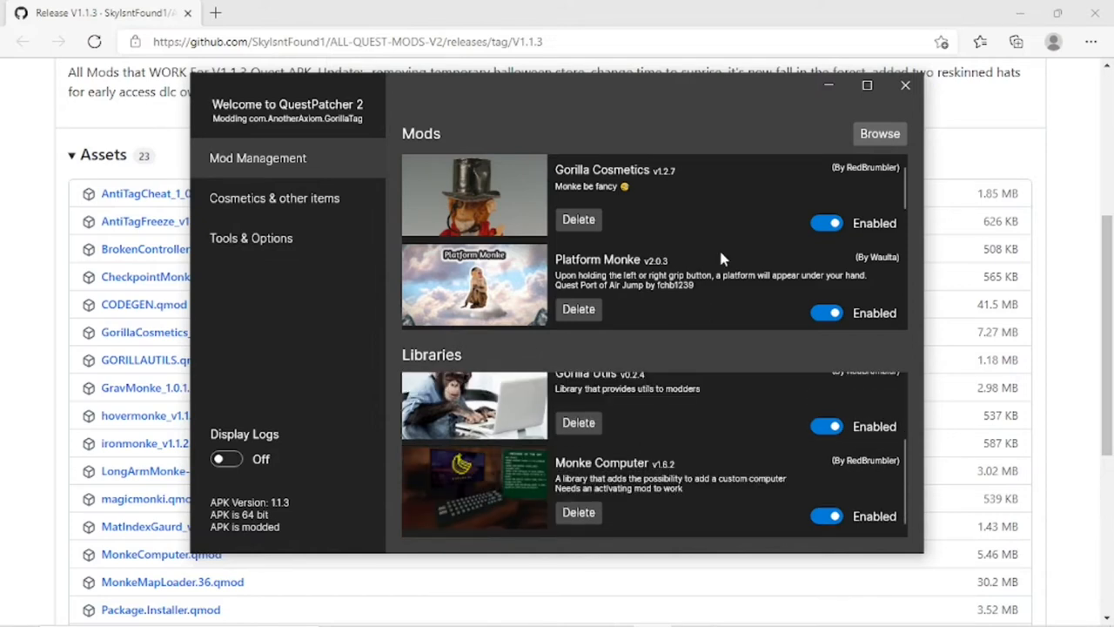
pyautogui.click(905, 85)
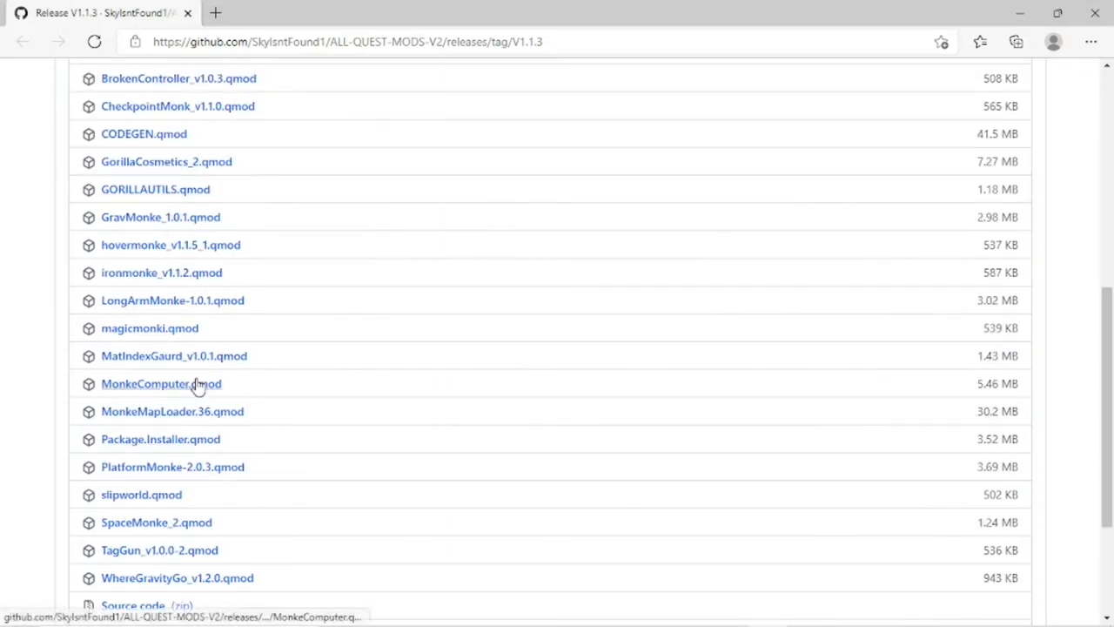
pyautogui.moveTo(244, 557)
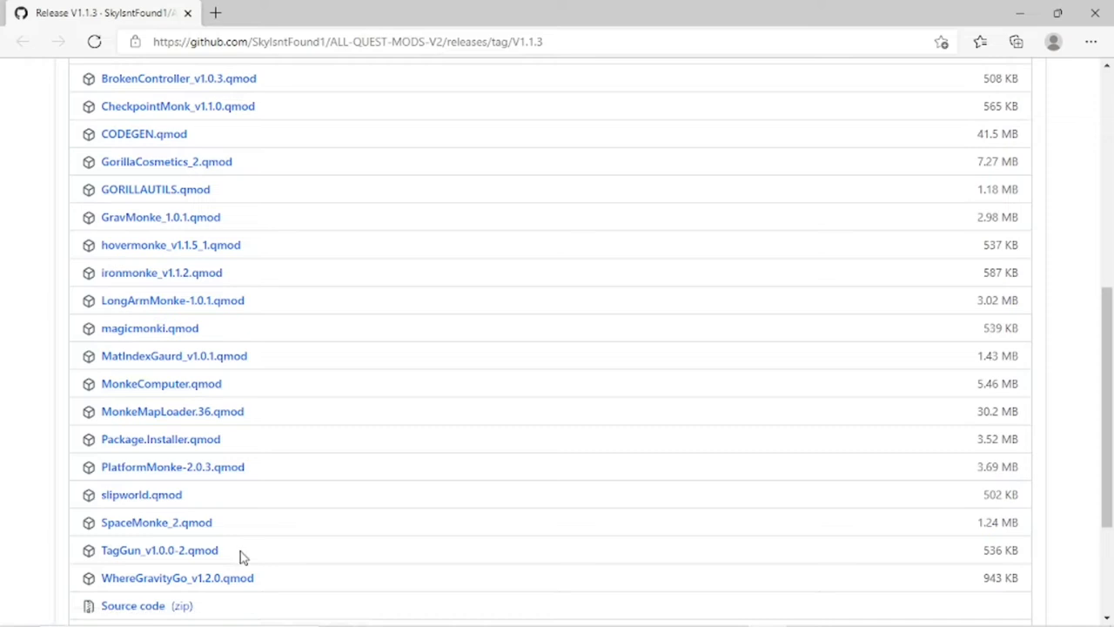
# Scroll through the V1.1.3 assets list and download SpaceMonke_2.qmod
pyautogui.scroll(-3)
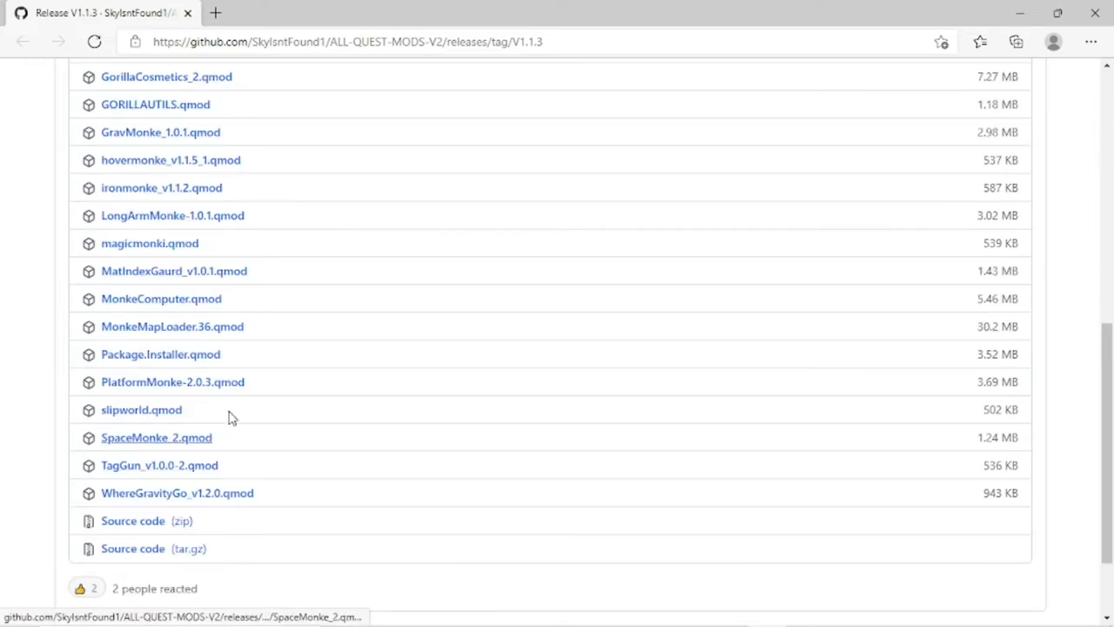
pyautogui.moveTo(216, 242)
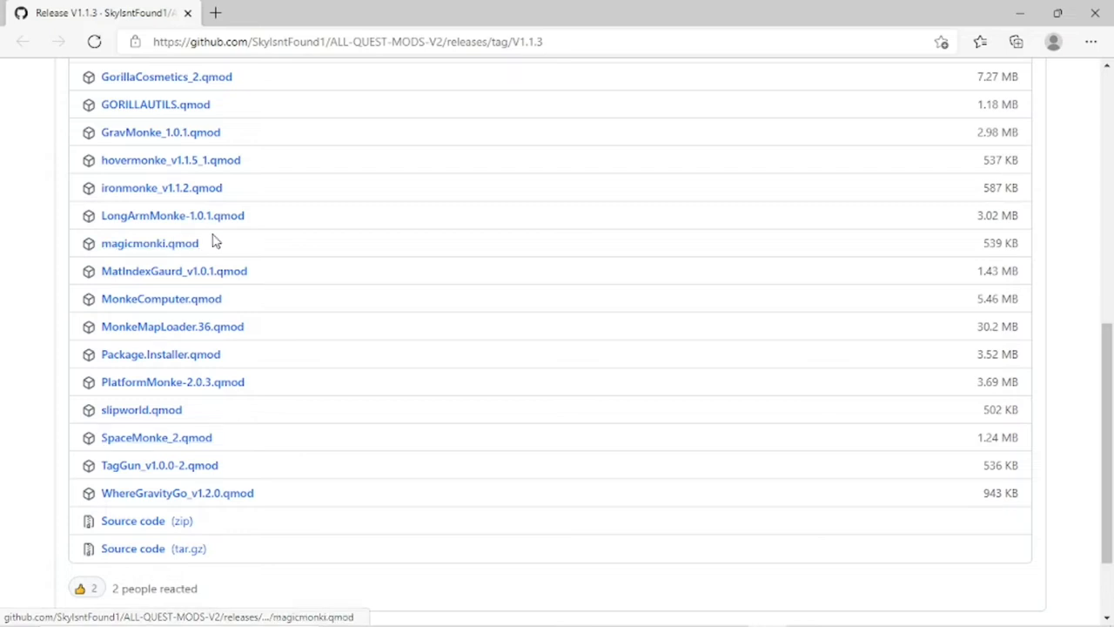
pyautogui.moveTo(261, 293)
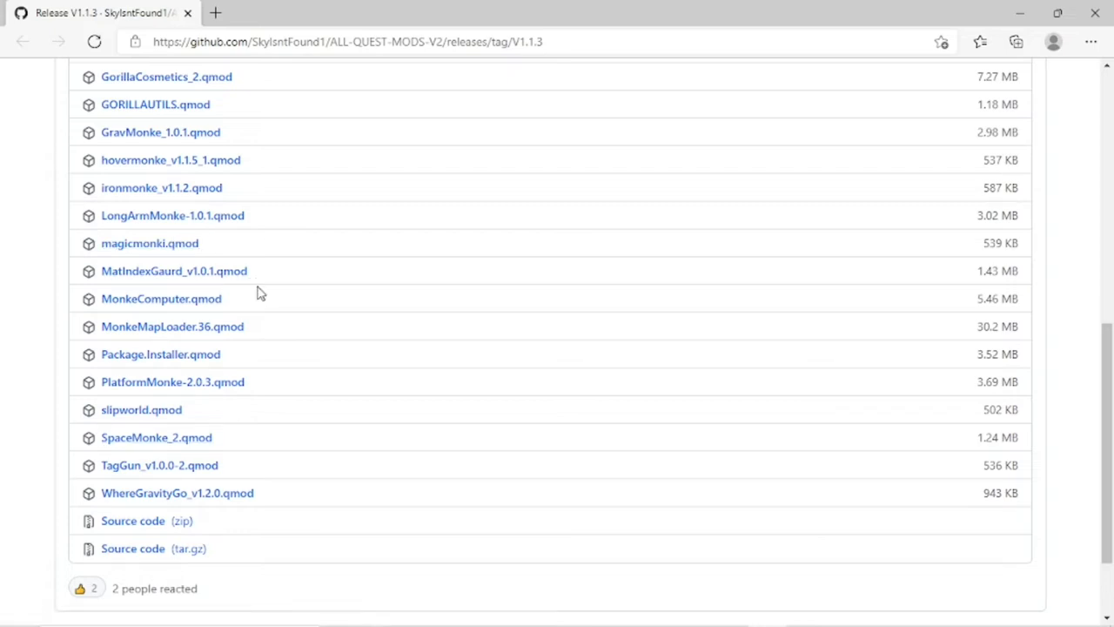
pyautogui.scroll(3)
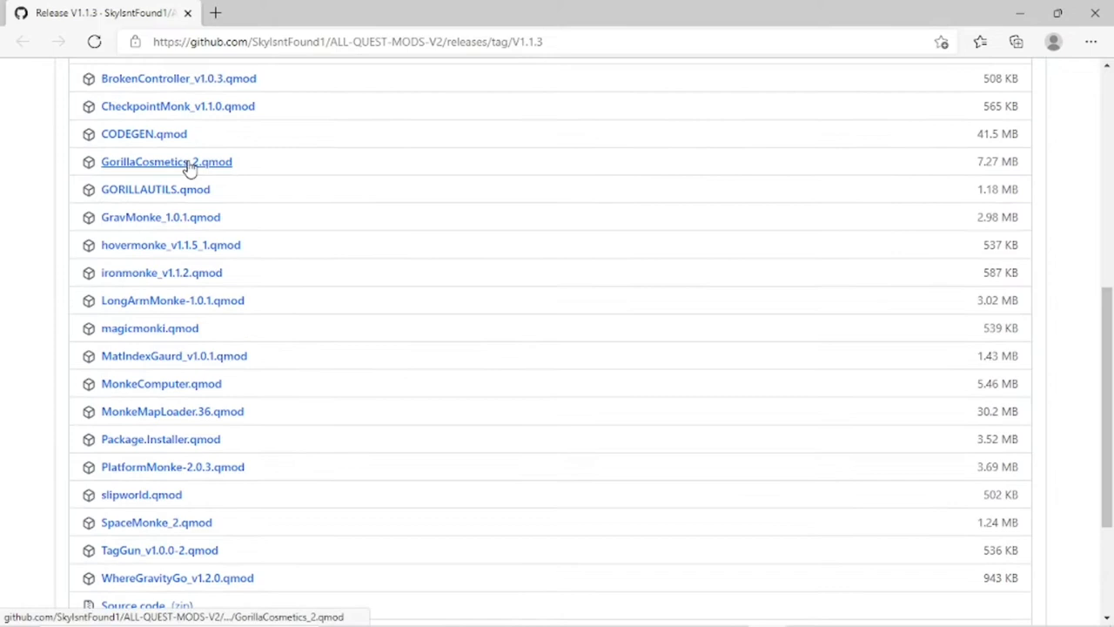
pyautogui.moveTo(167, 192)
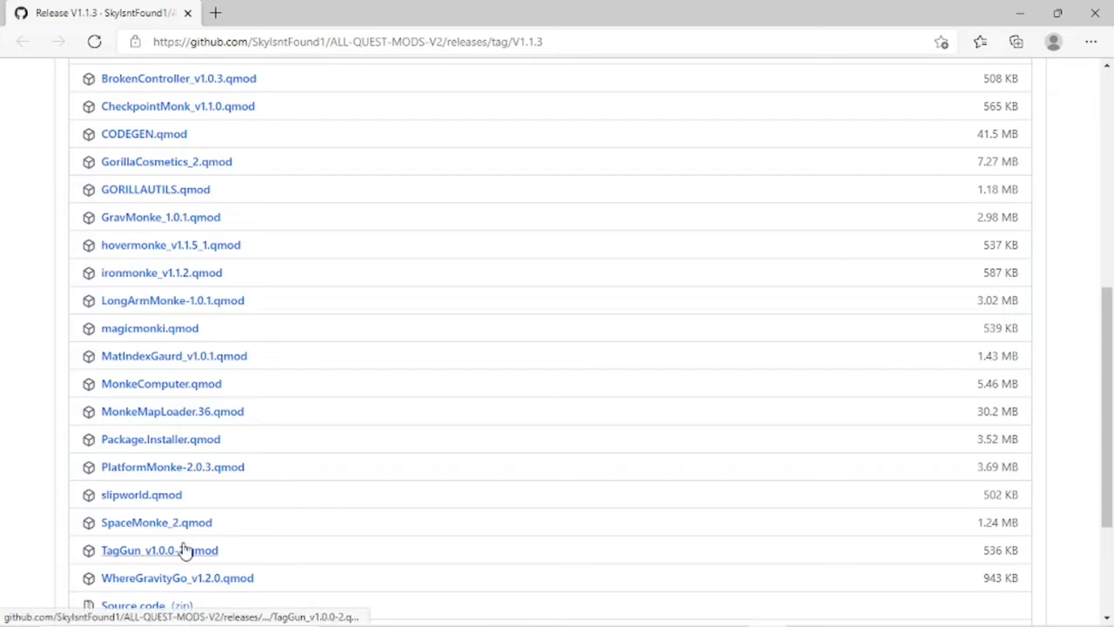
pyautogui.moveTo(157, 522)
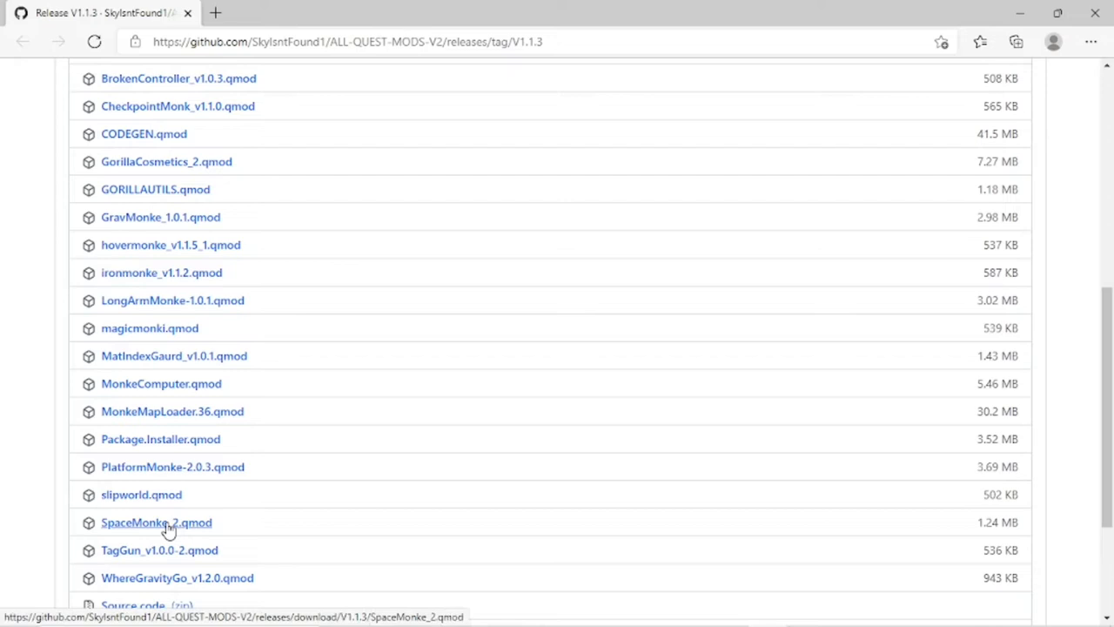
pyautogui.click(156, 522)
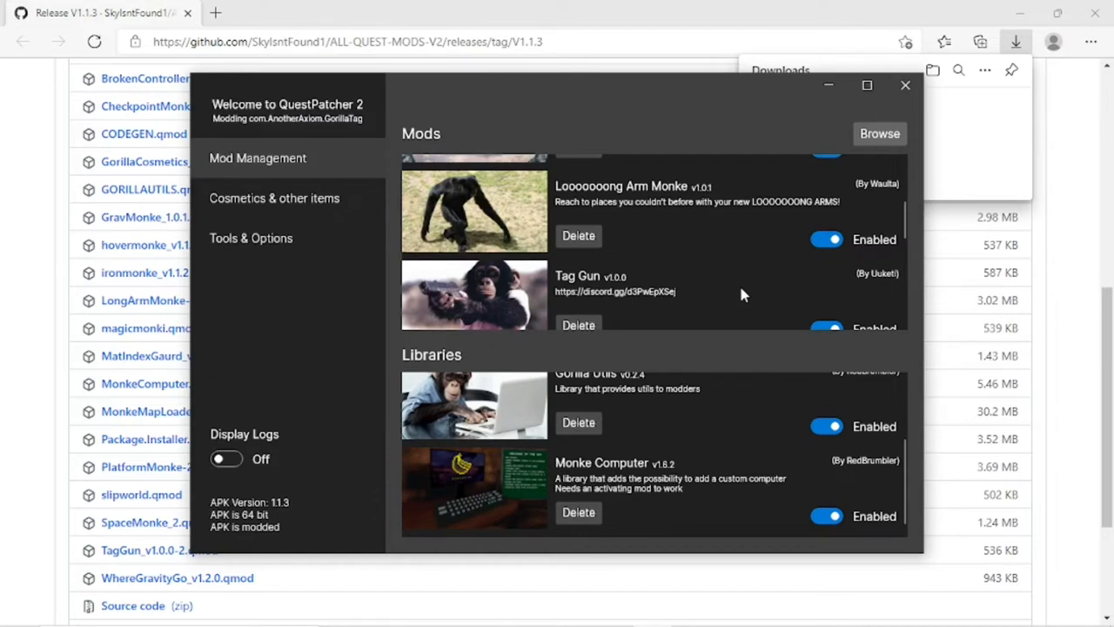
pyautogui.scroll(-3)
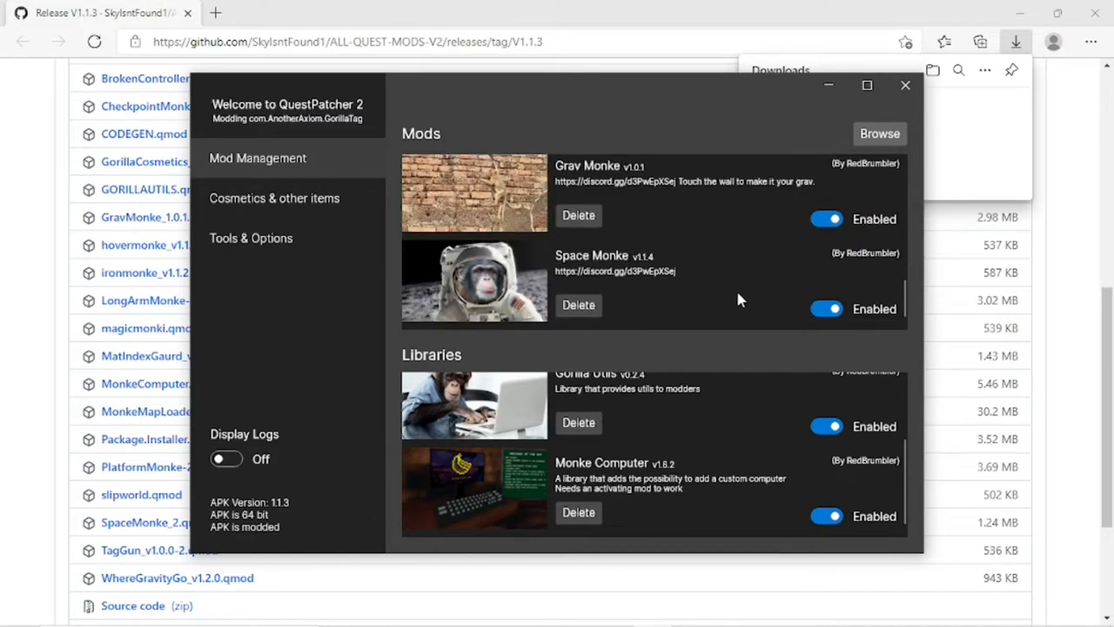
pyautogui.moveTo(683, 444)
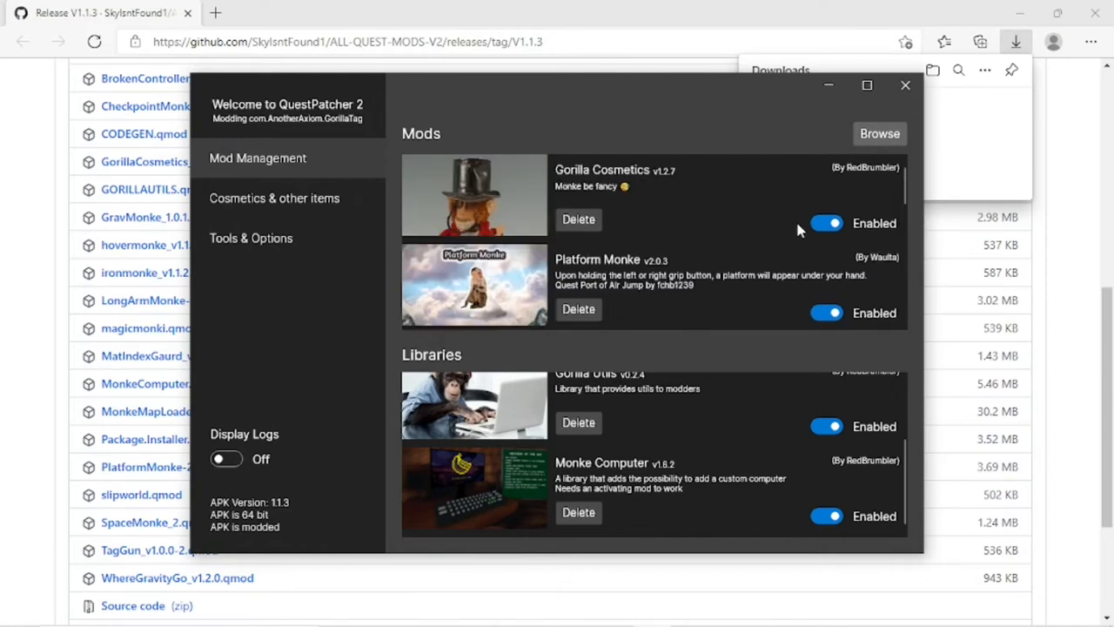
pyautogui.moveTo(813, 183)
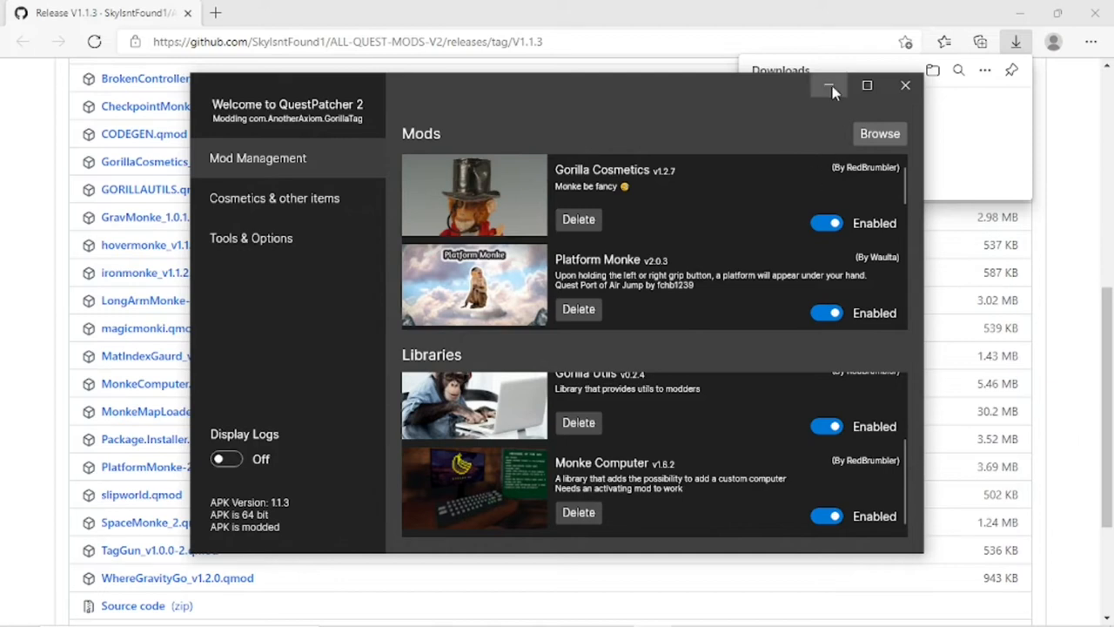
pyautogui.moveTo(774, 277)
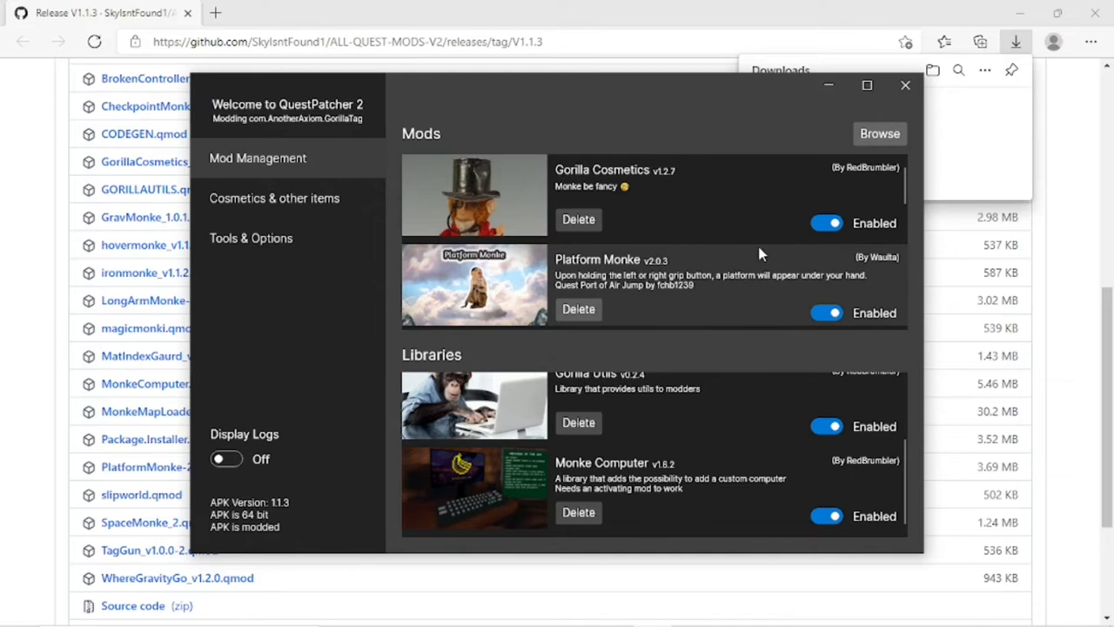
pyautogui.moveTo(607, 404)
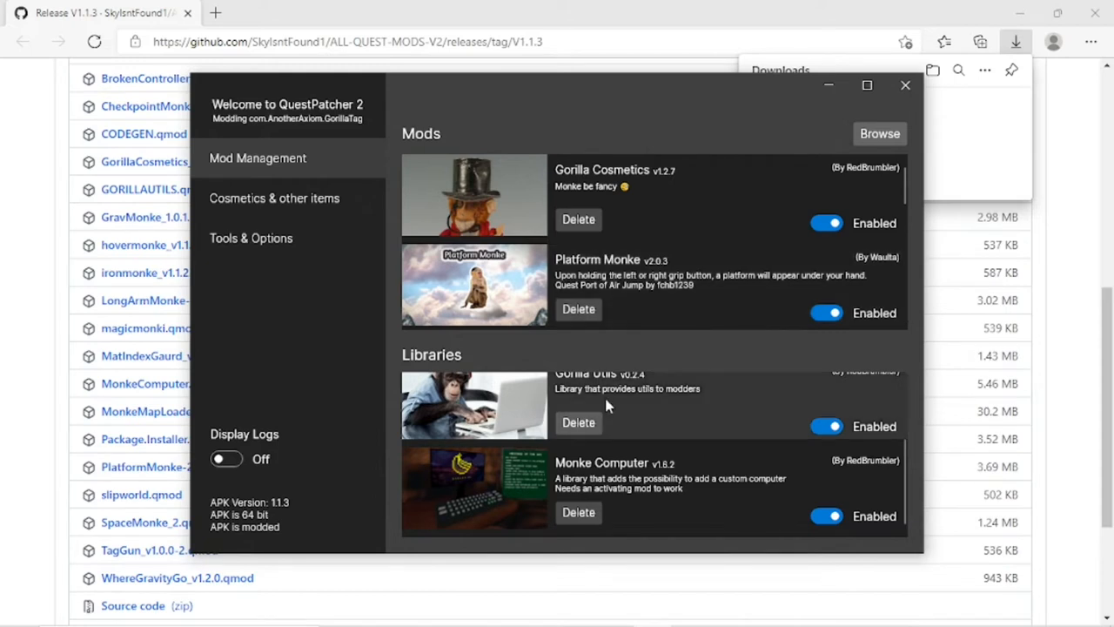
pyautogui.moveTo(612, 403)
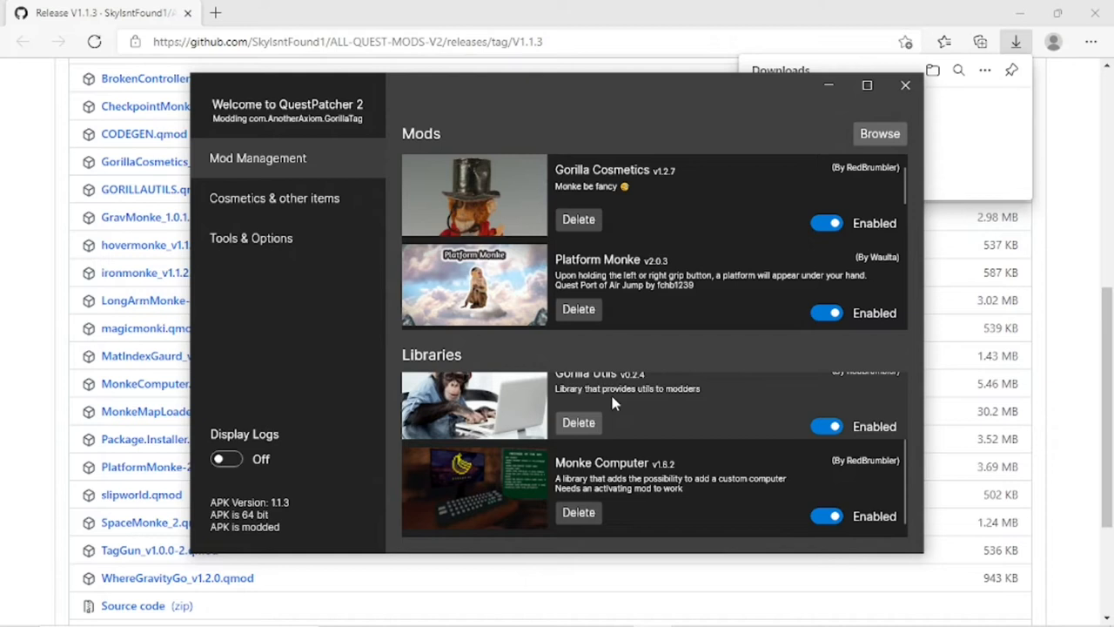
pyautogui.scroll(-3)
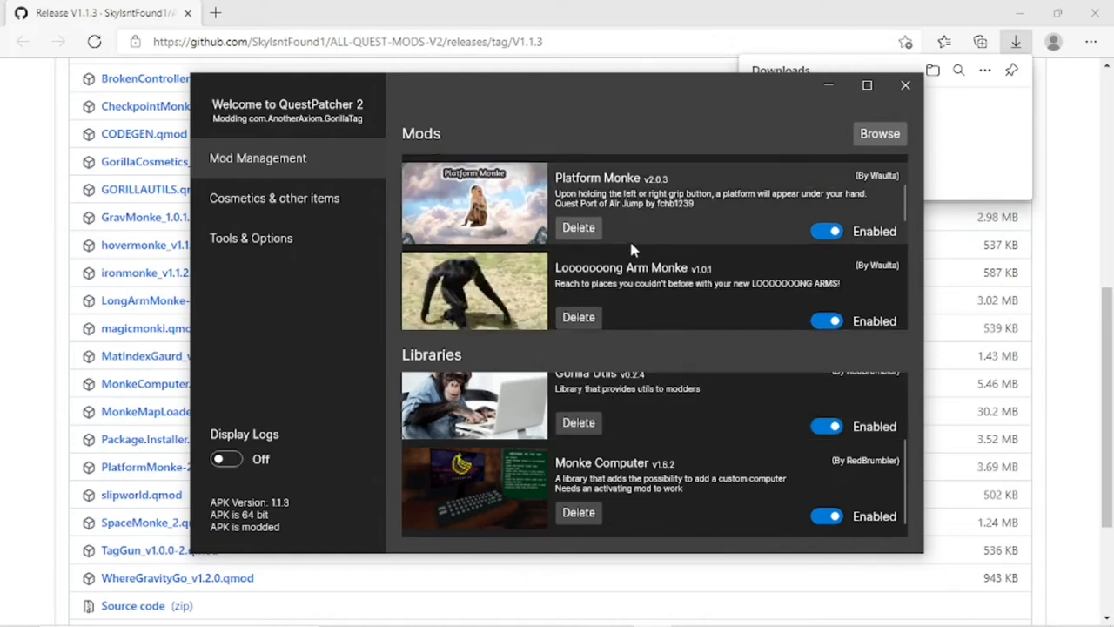
pyautogui.scroll(-3)
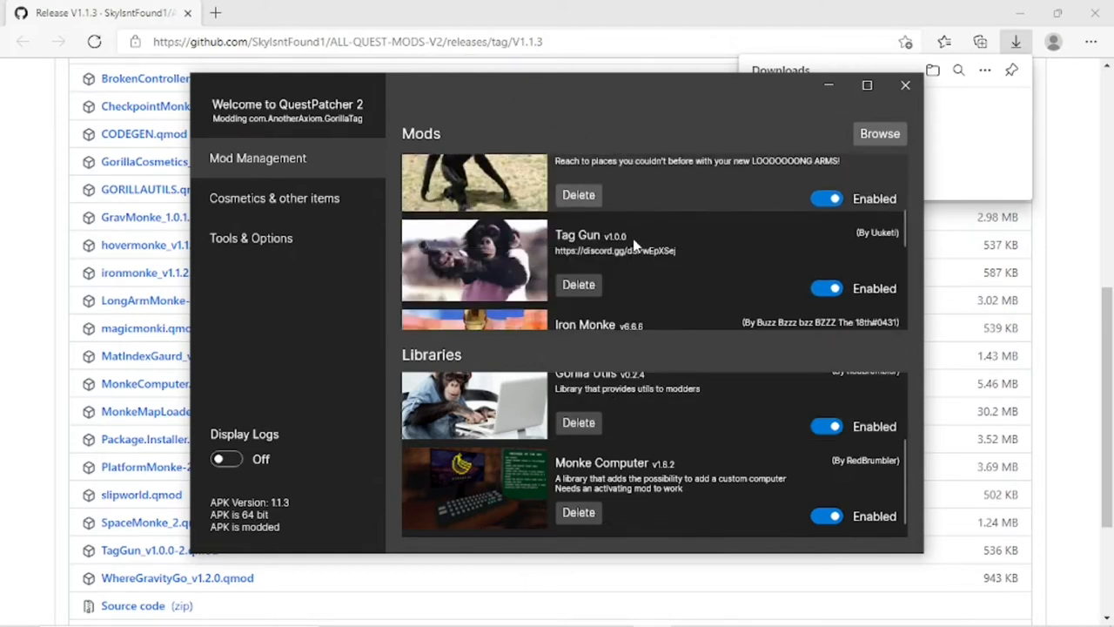
pyautogui.scroll(-3)
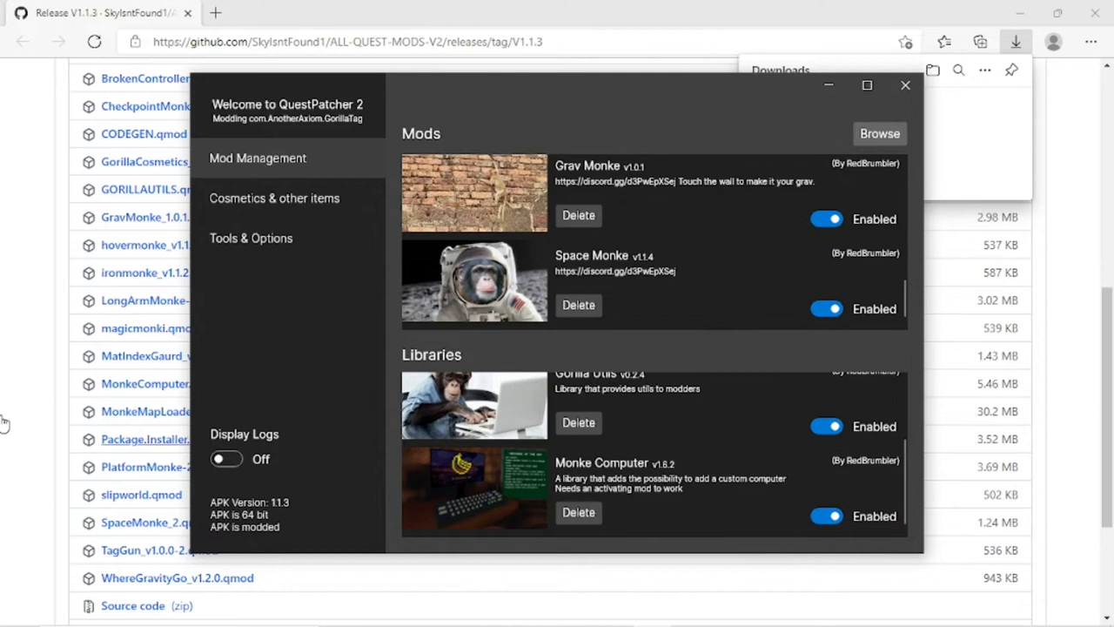
pyautogui.click(905, 86)
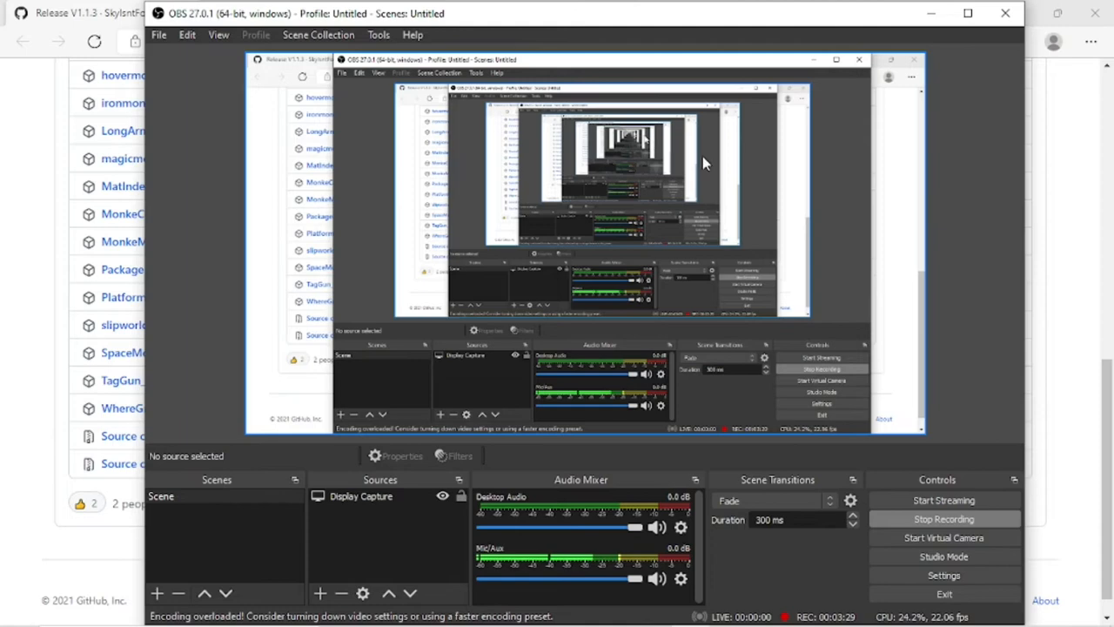
pyautogui.moveTo(711, 261)
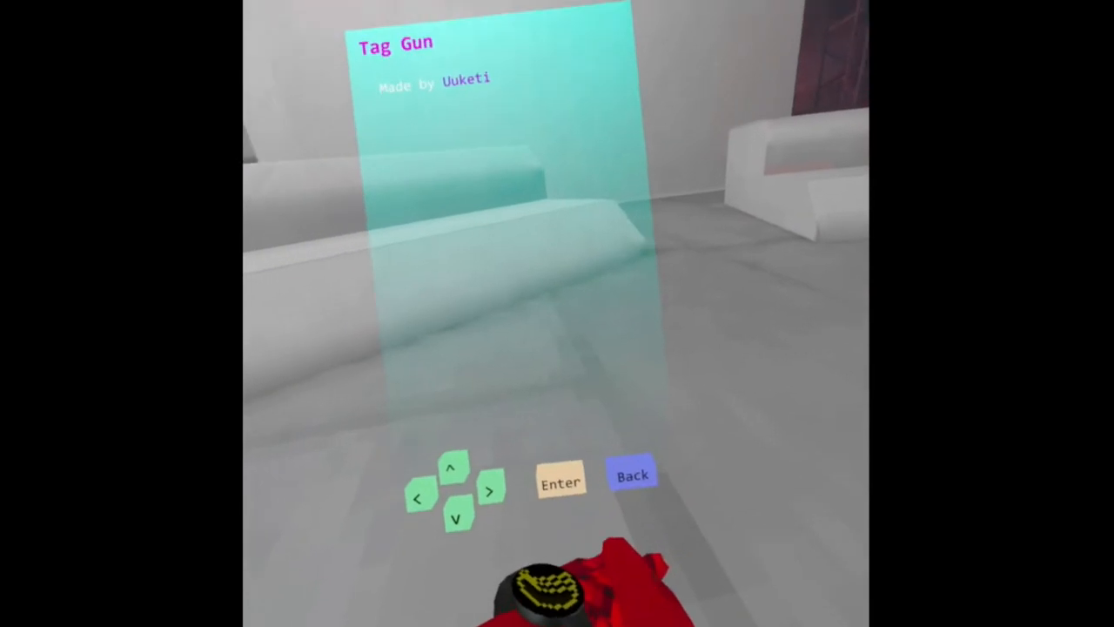
# Turn on Tag Gun from its MonkeWatch page and try it in the lobby
pyautogui.click(631, 474)
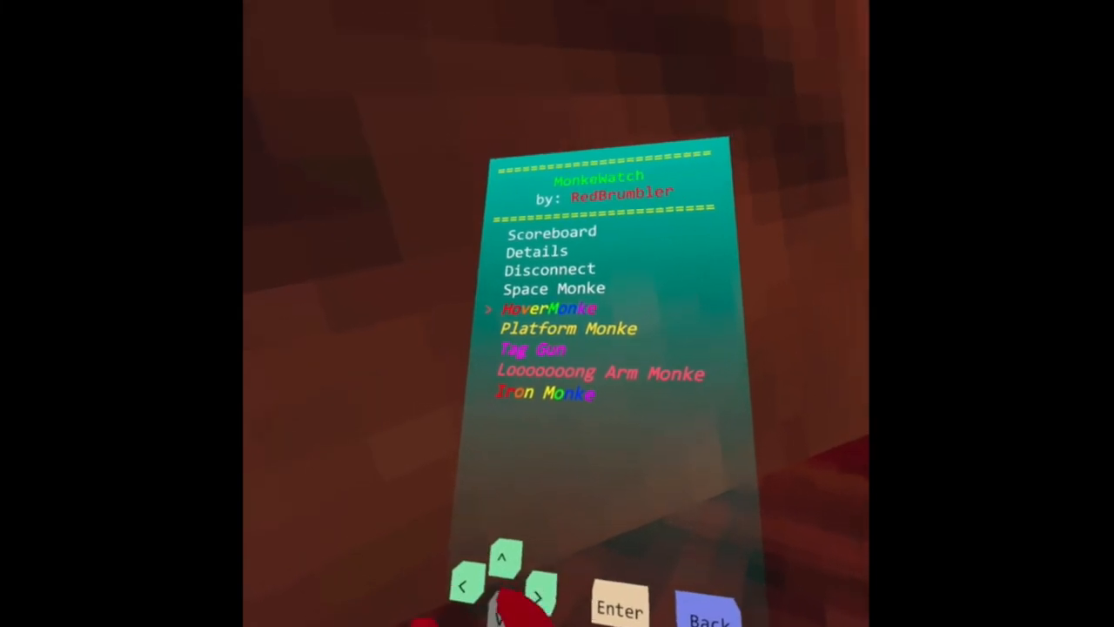
# Select Space Monke in MonkeWatch to view its page: disabled, jump multiplier 300
pyautogui.click(619, 608)
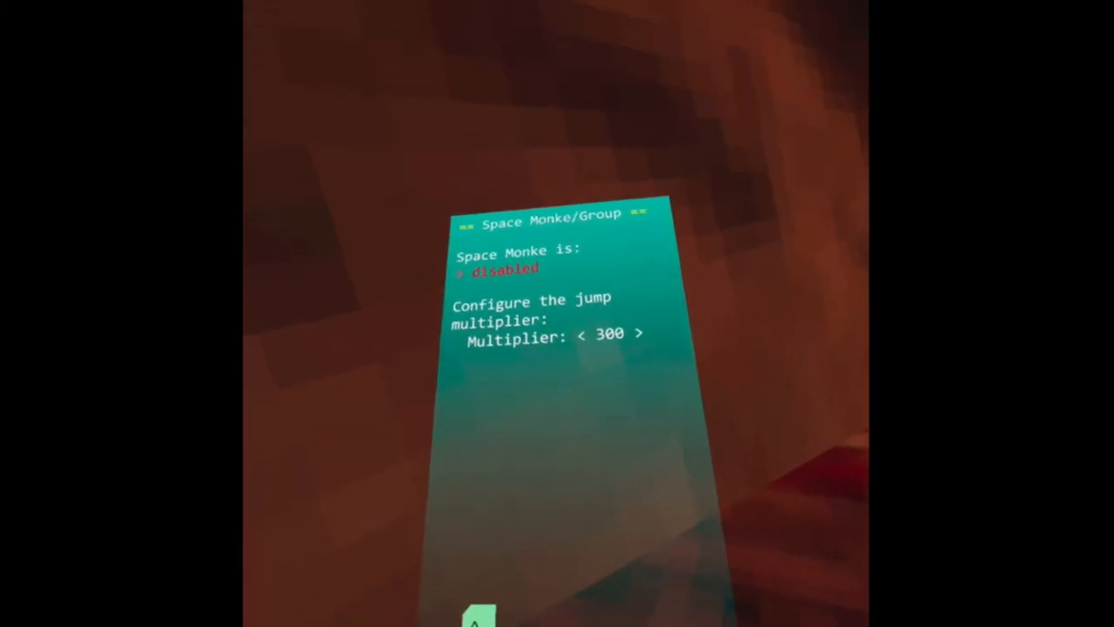